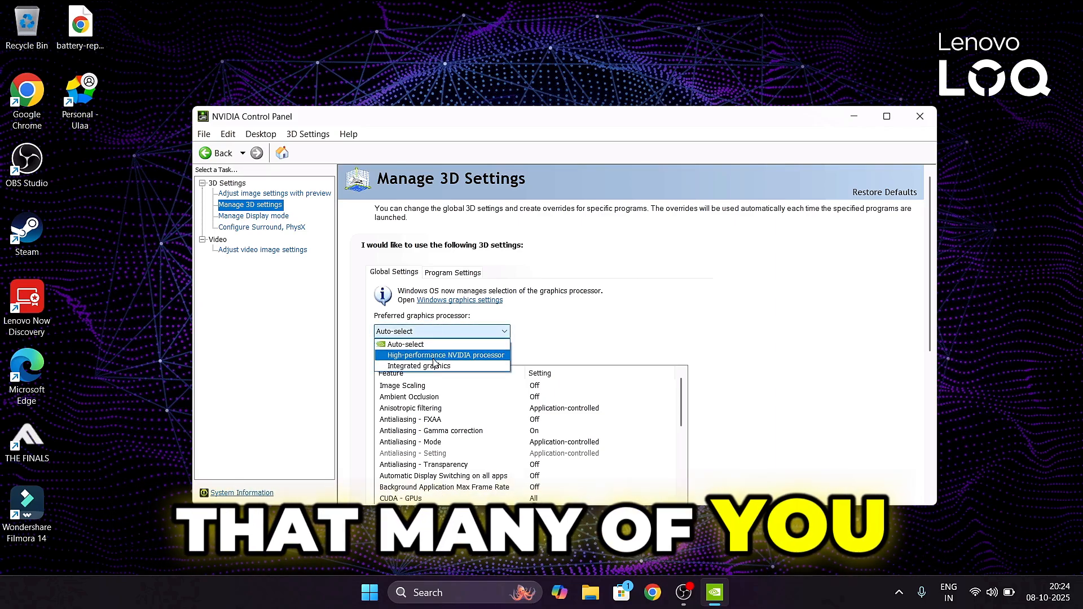
Set the global preferred graphics processor to High-performance NVIDIA processor
click(436, 354)
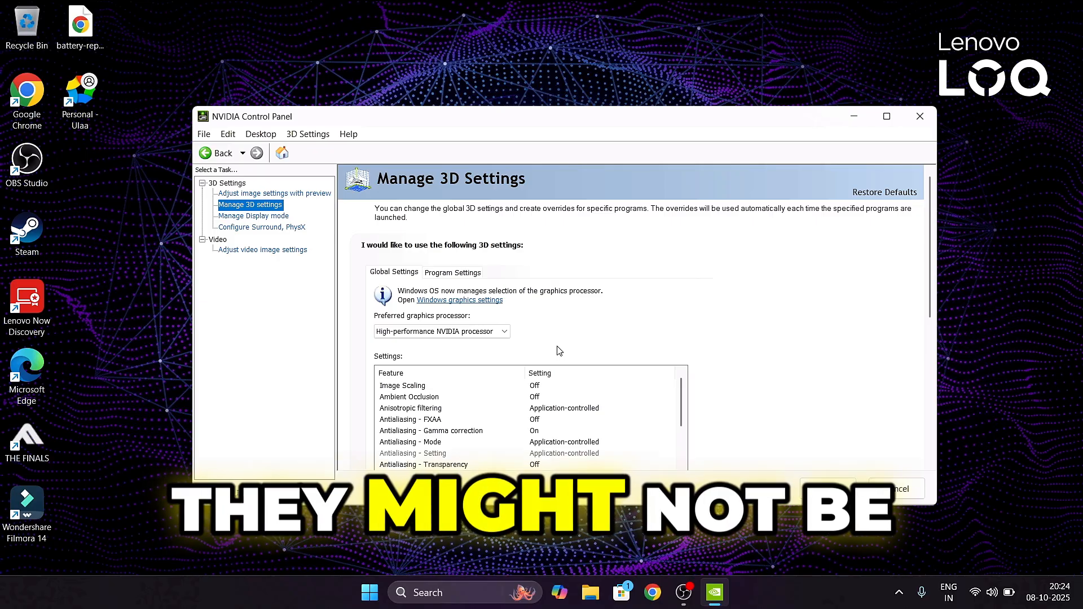